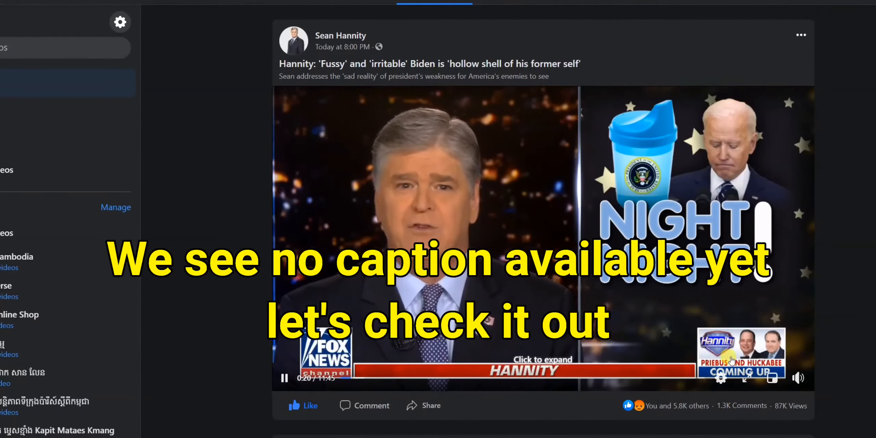
Leave the uncaptioned Facebook video for a fresh browser tab.
click(720, 378)
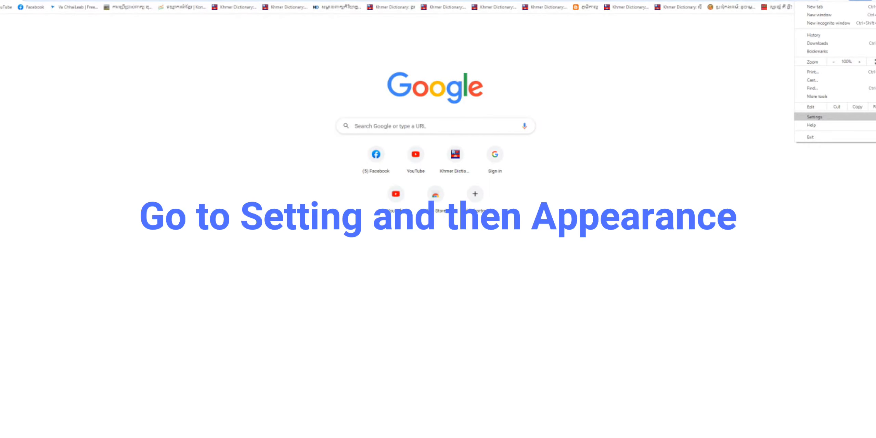
Go into Chrome Settings and show the Appearance section with theme and zoom options.
click(813, 117)
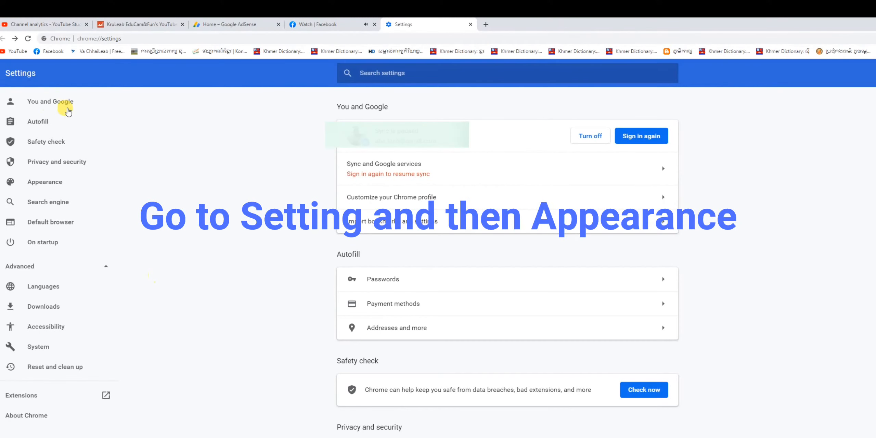
mouse_move(57, 141)
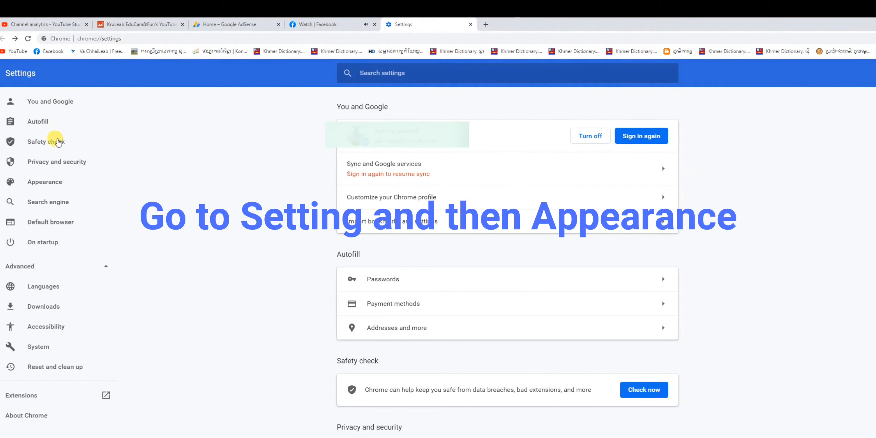
click(45, 181)
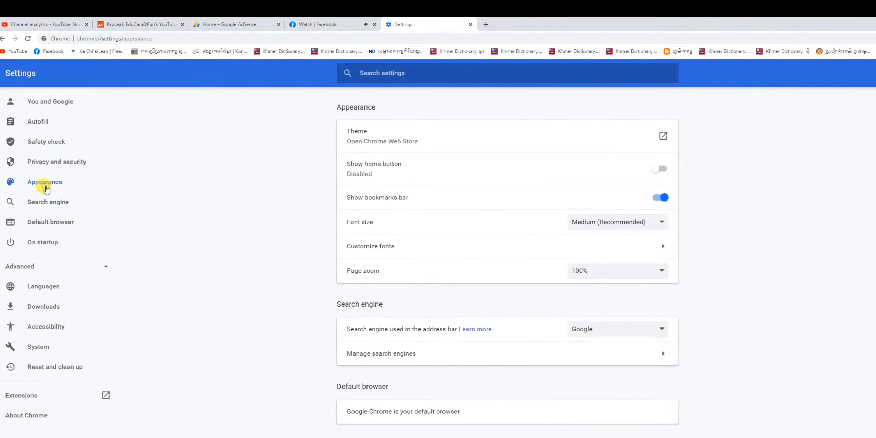
mouse_move(500, 254)
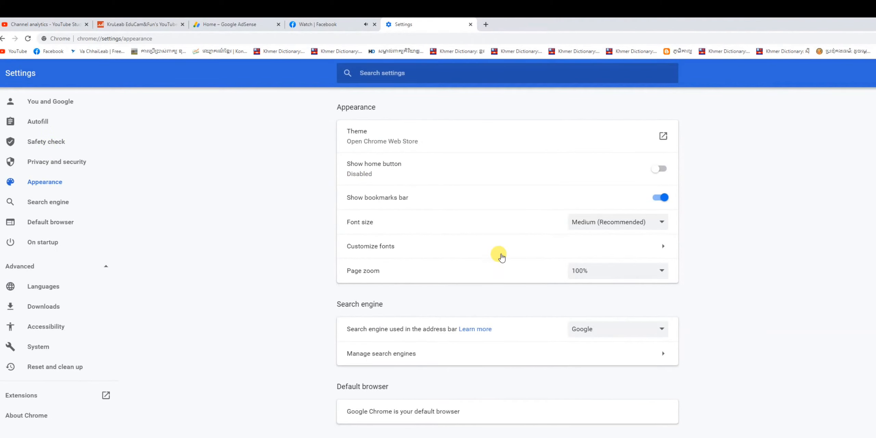
Switch on Live Caption under Accessibility and return to the Facebook video tab.
scroll(down, 3)
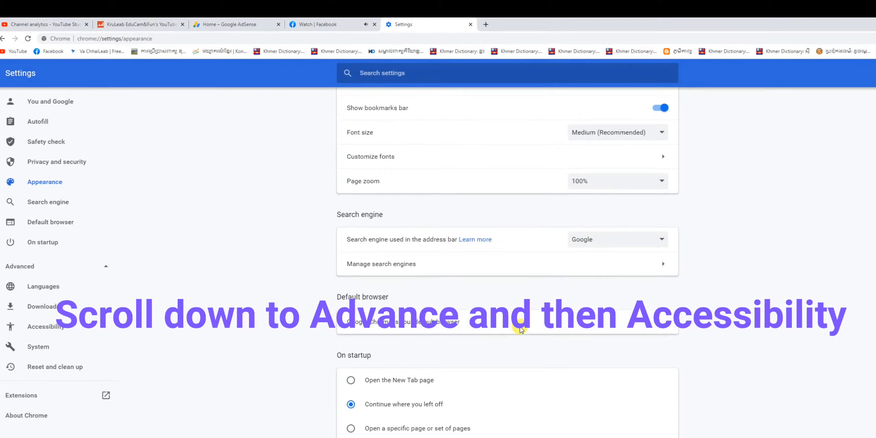
scroll(down, 3)
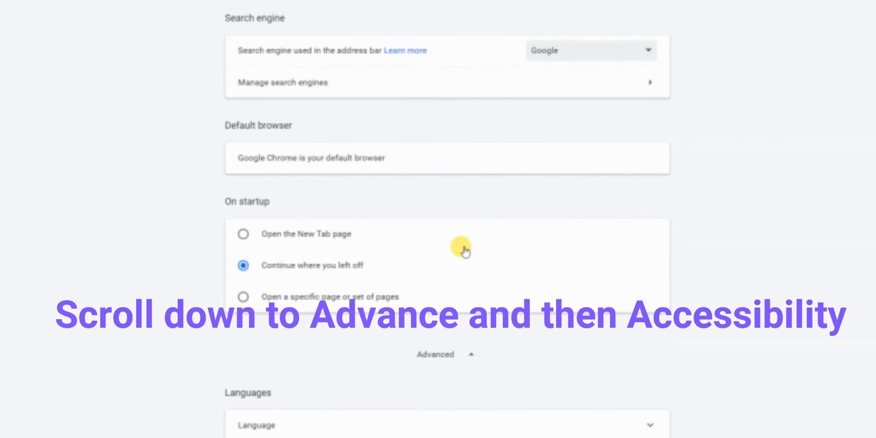
scroll(down, 3)
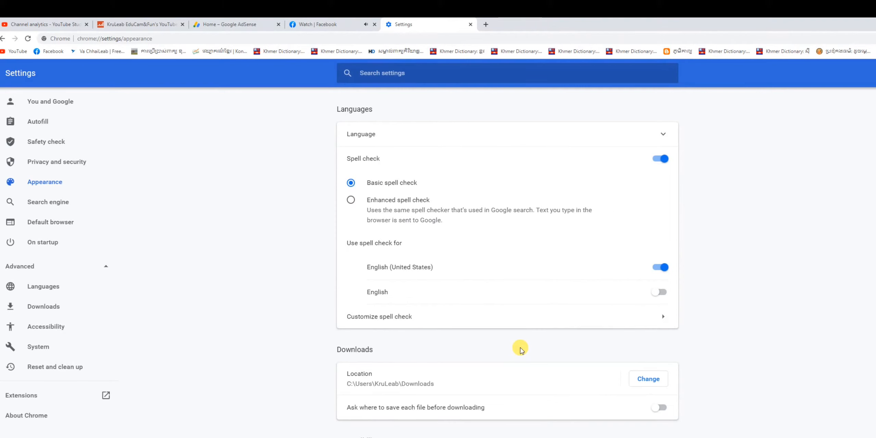
scroll(down, 3)
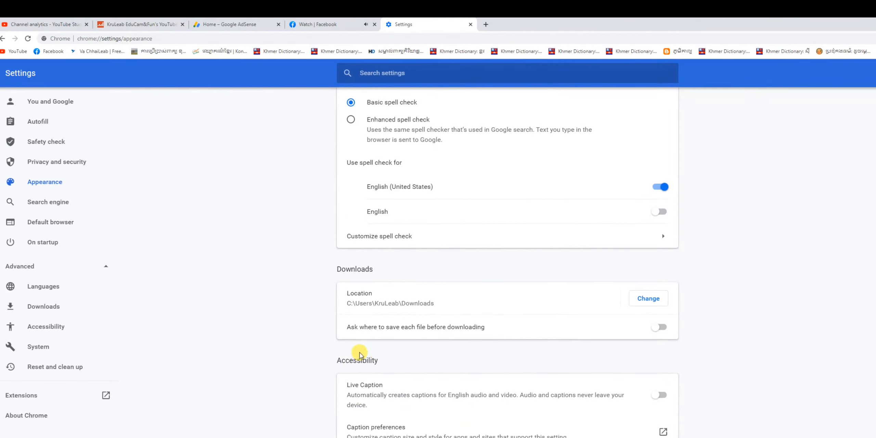
mouse_move(652, 398)
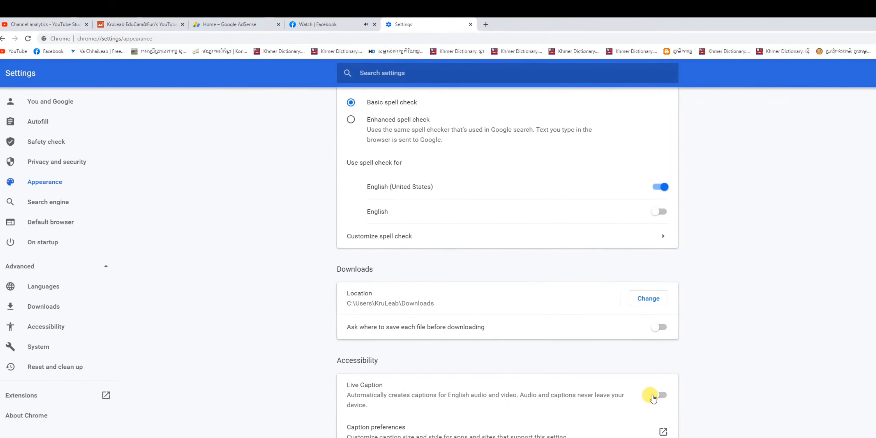
click(658, 394)
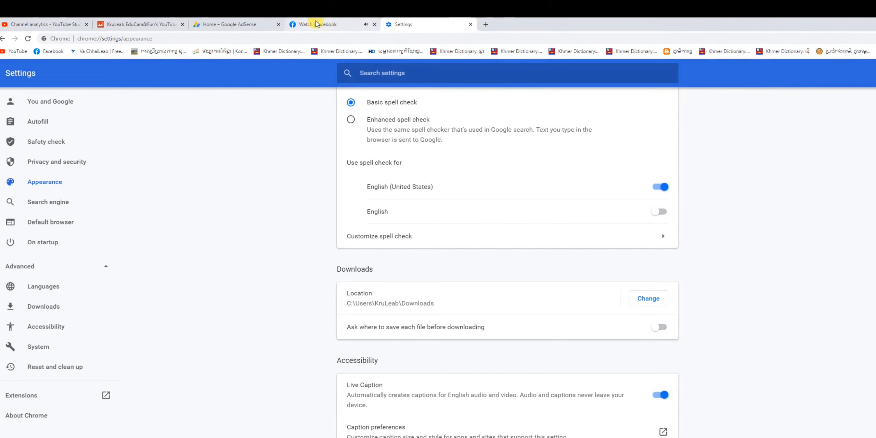
click(313, 24)
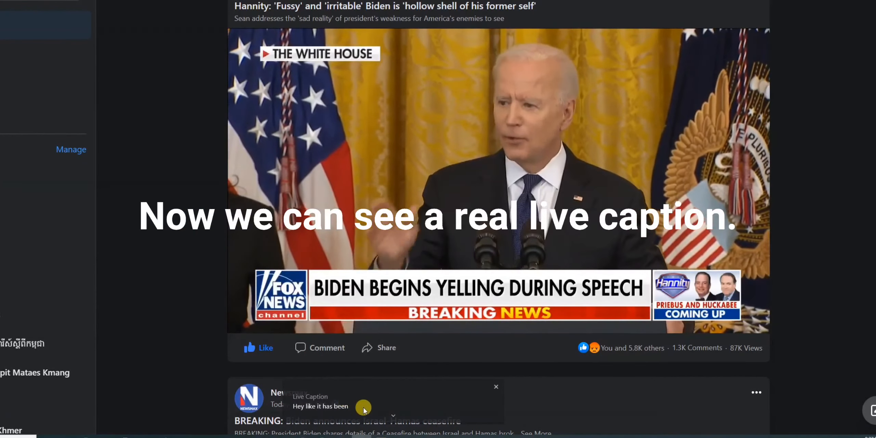